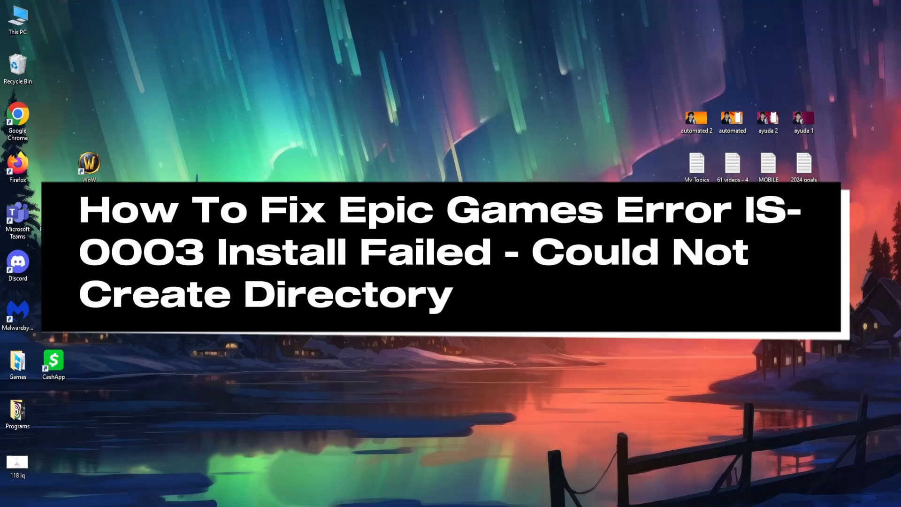
mouse_move(320, 119)
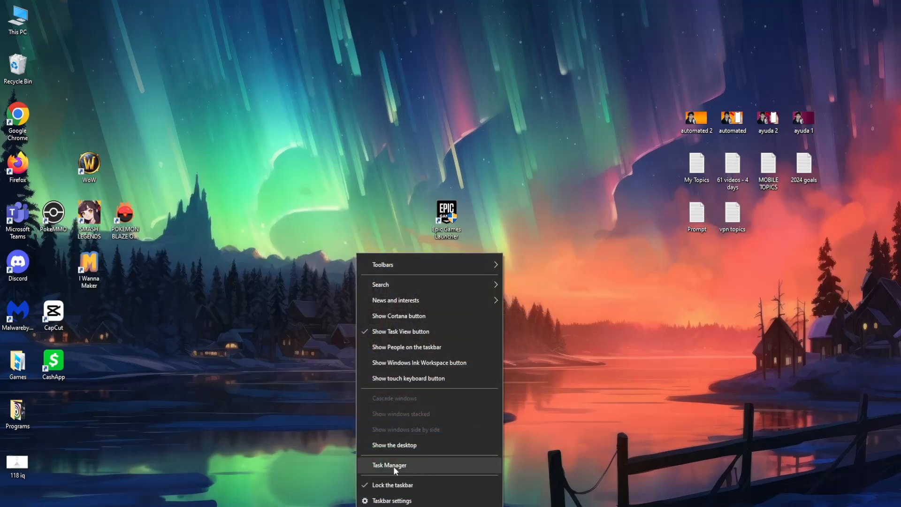
- End the EpicGamesLauncher process in Task Manager, leaving six running apps
left_click(391, 465)
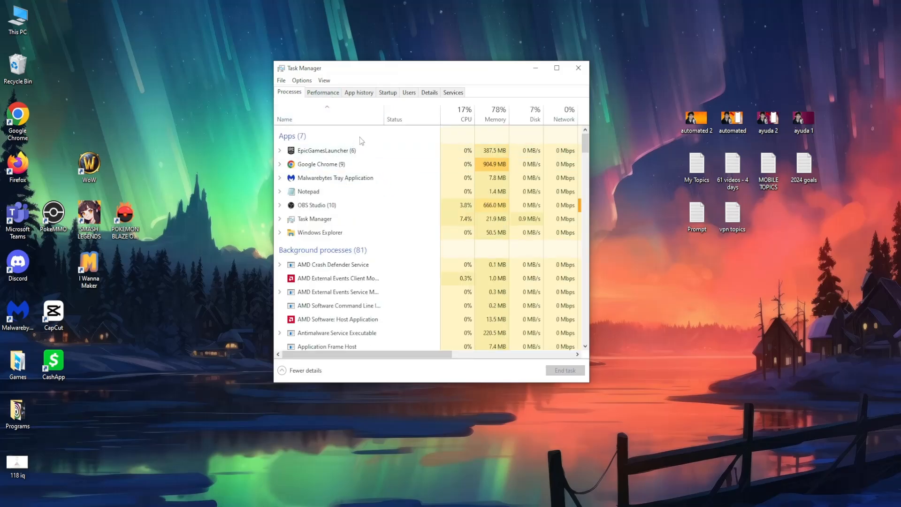
left_click(324, 150)
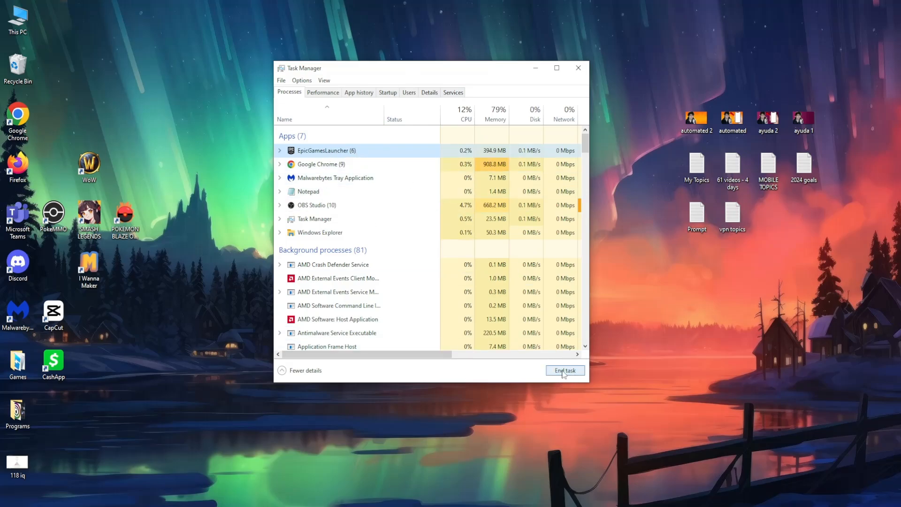
left_click(565, 370)
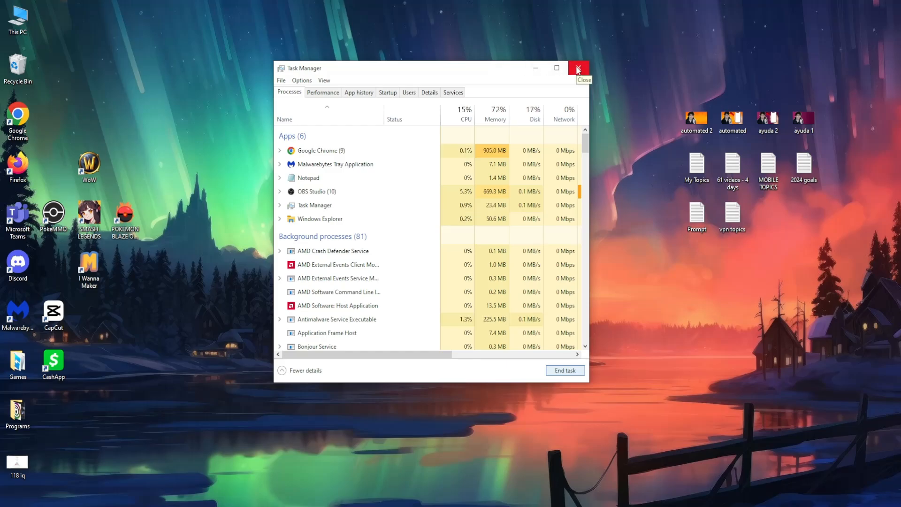
- Close Task Manager and submit %localappdata% through the Run dialog
left_click(577, 68)
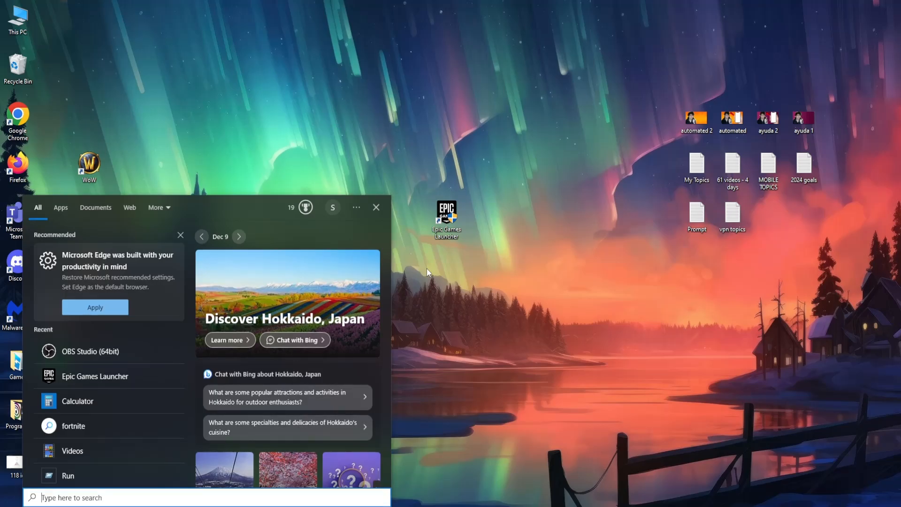
type("run")
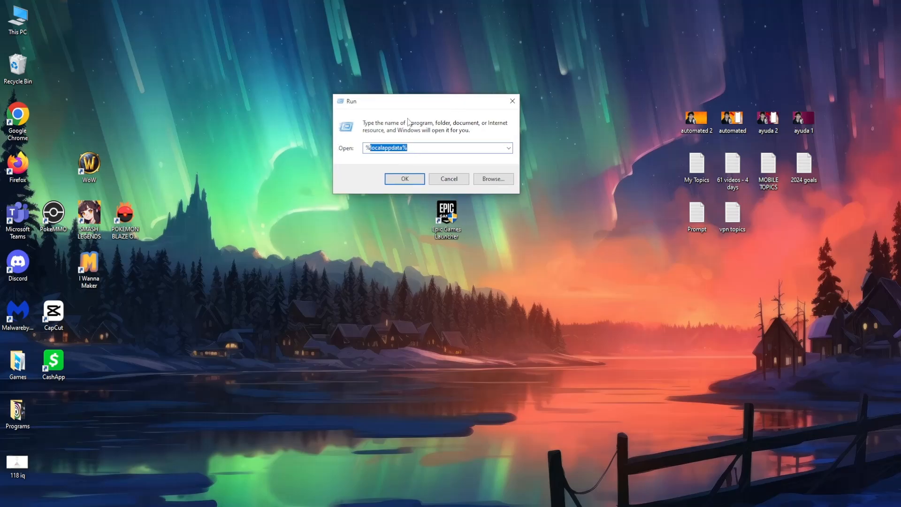
type("%localappdata^")
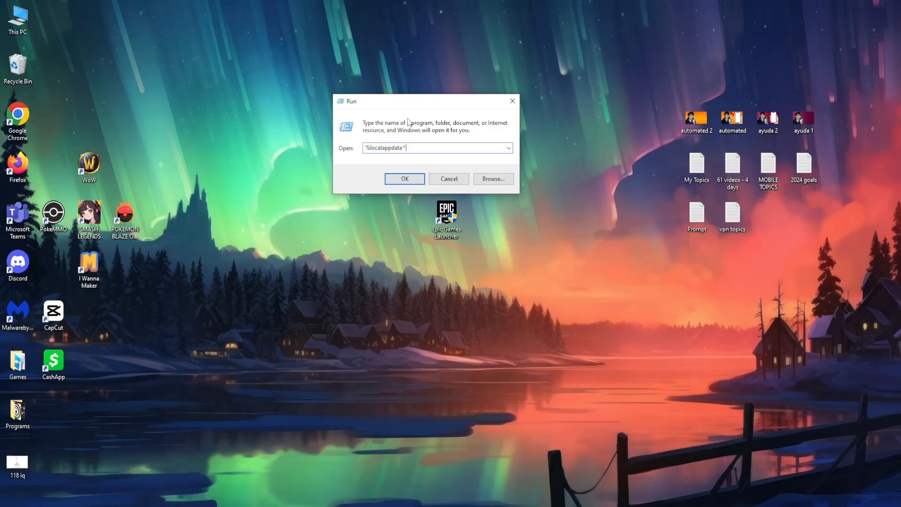
left_click(405, 179)
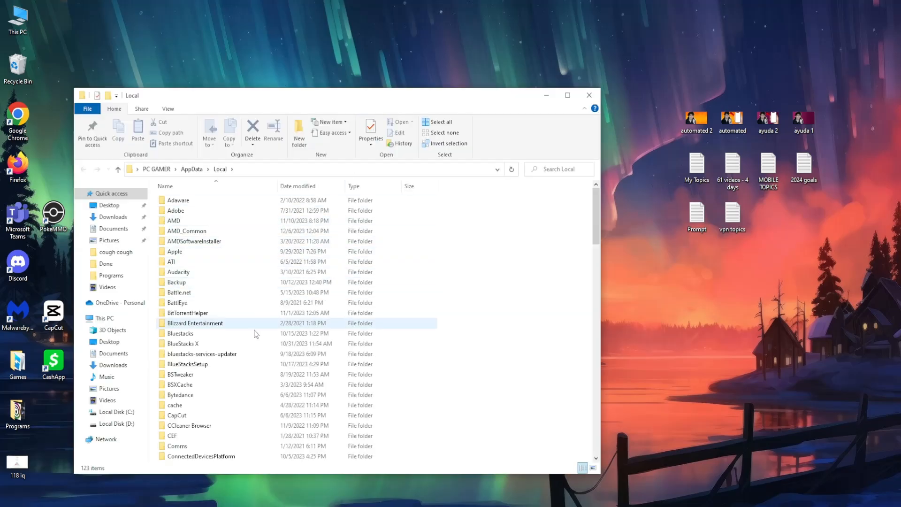
- Open EpicGamesLauncher\Saved and bring up the context menu for Saves and webcache_4430
left_click(172, 261)
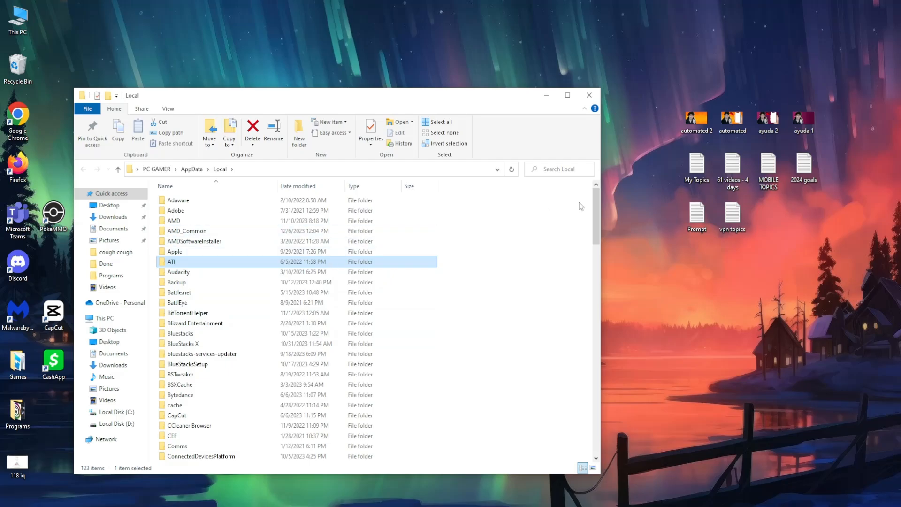
scroll("down", 3)
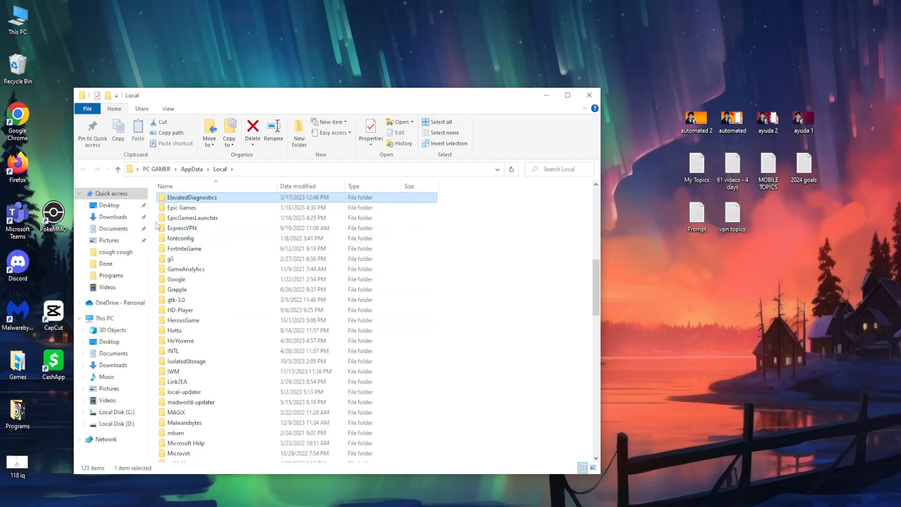
mouse_move(191, 218)
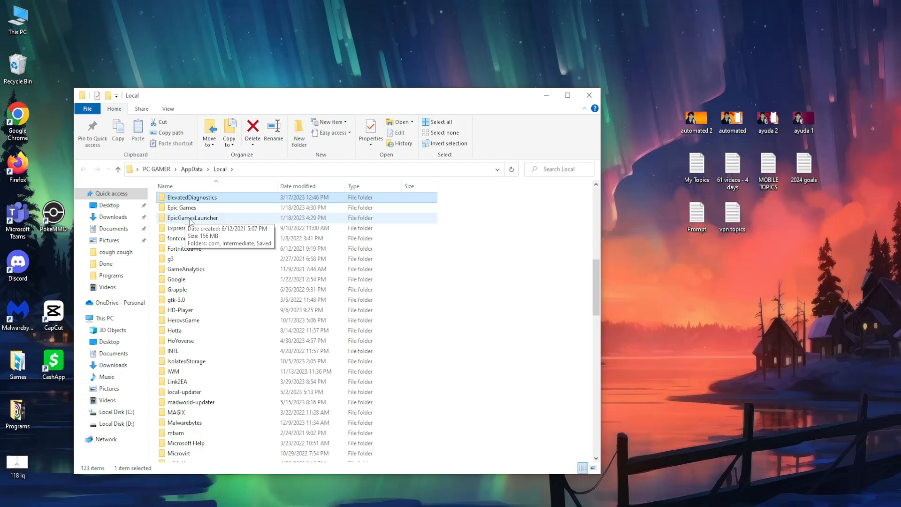
mouse_move(216, 218)
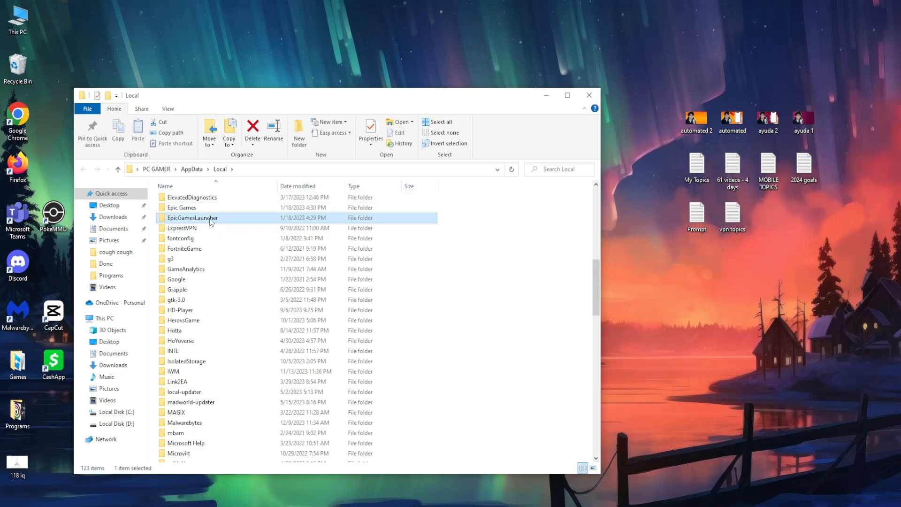
double_click(193, 218)
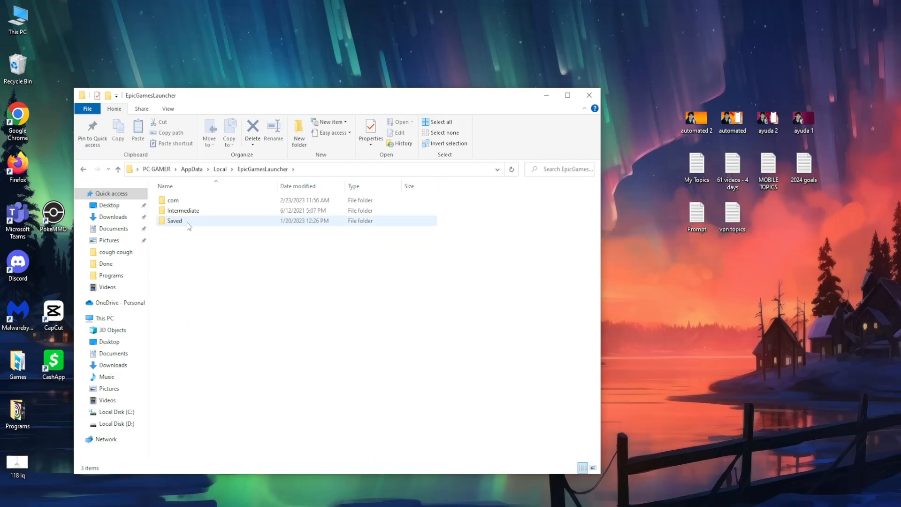
mouse_move(196, 223)
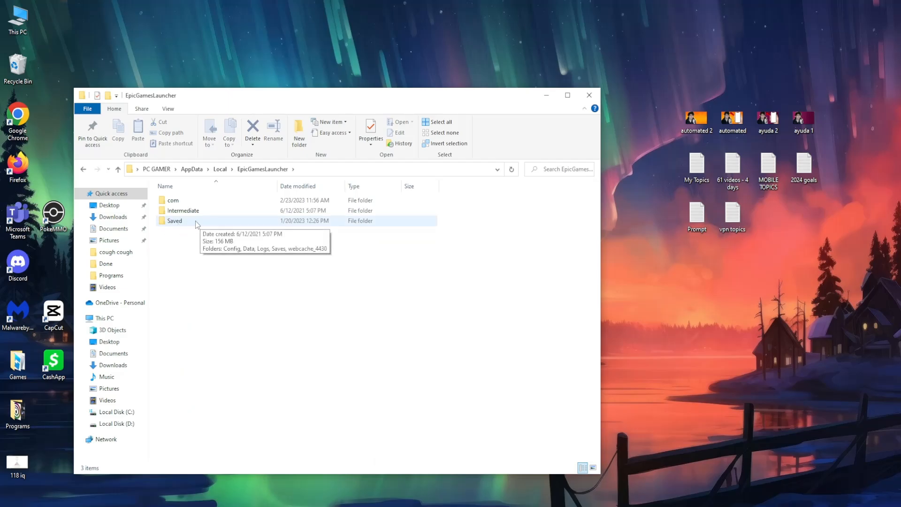
double_click(174, 220)
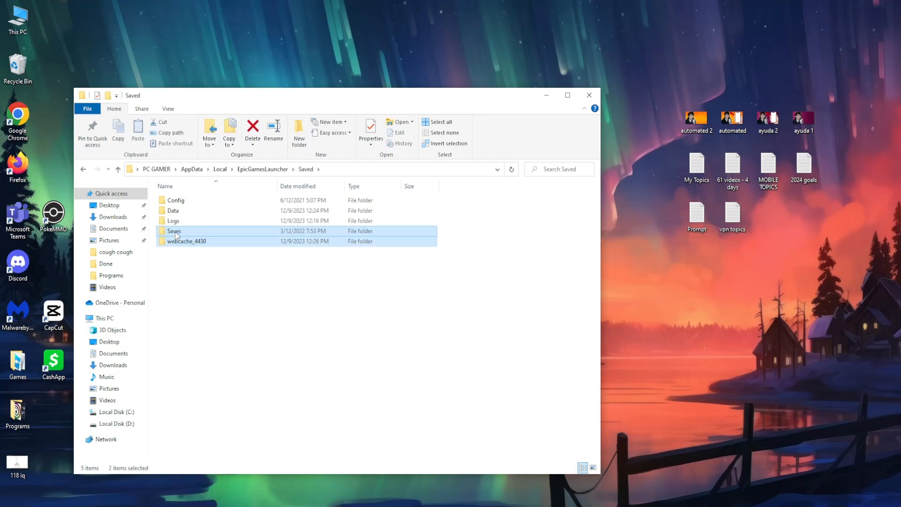
mouse_move(183, 243)
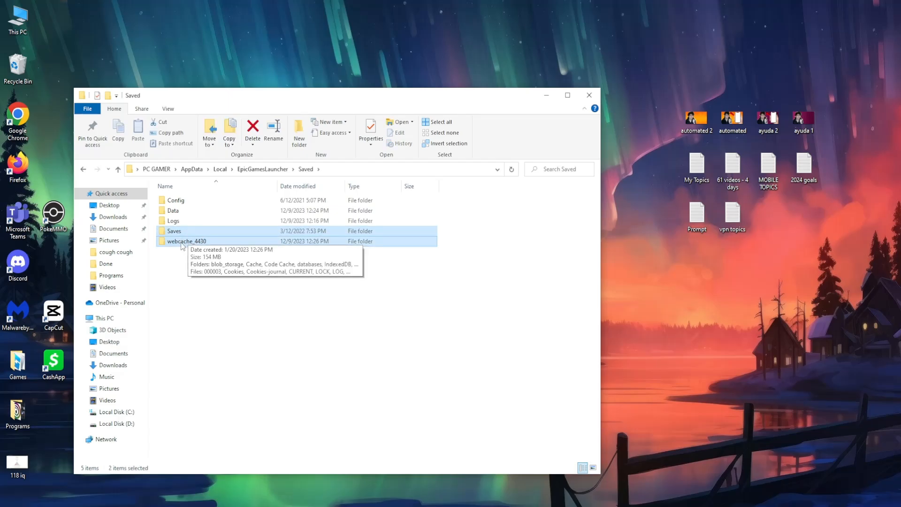
right_click(178, 231)
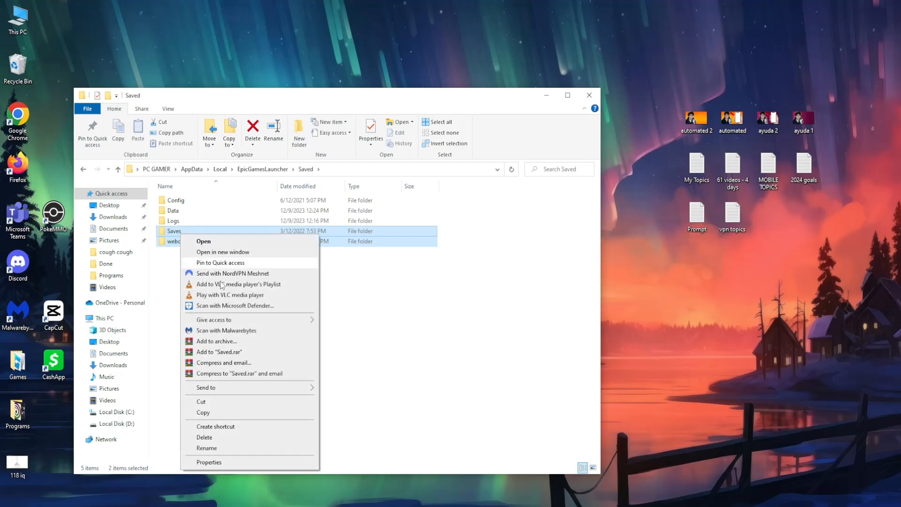
mouse_move(245, 440)
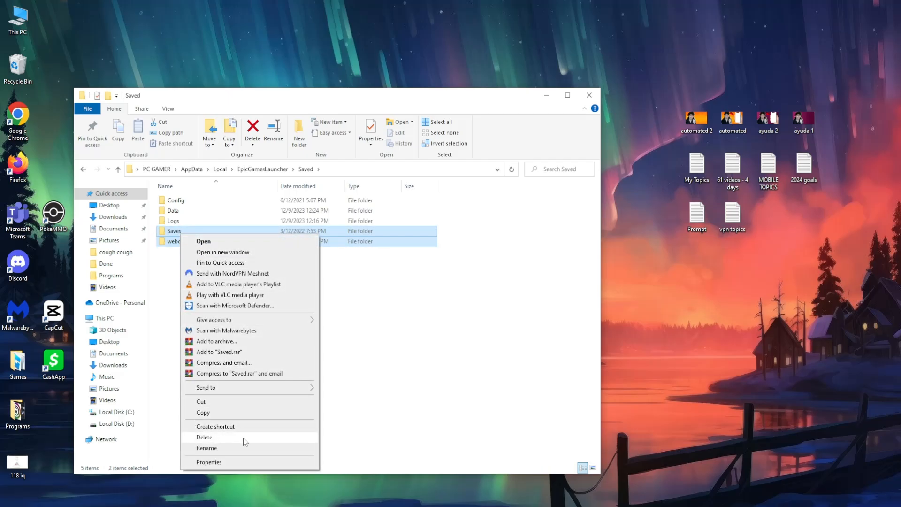
mouse_move(439, 373)
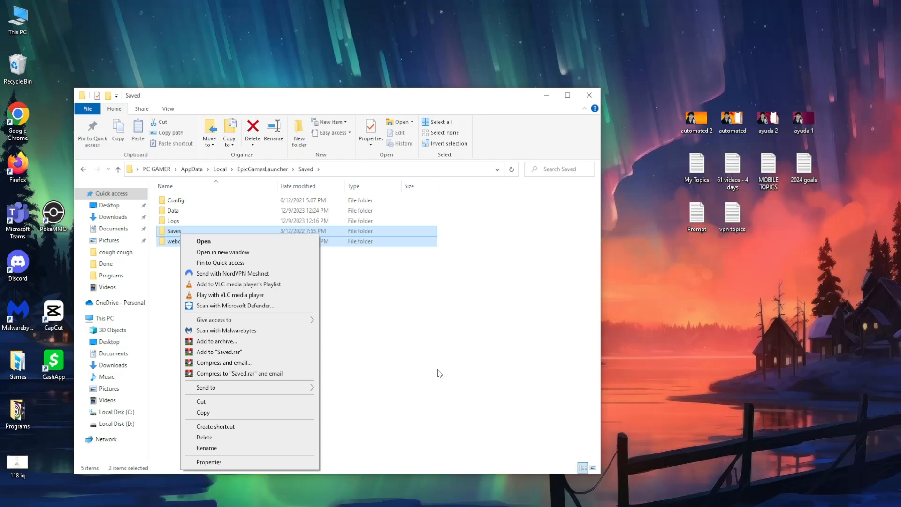
mouse_move(307, 211)
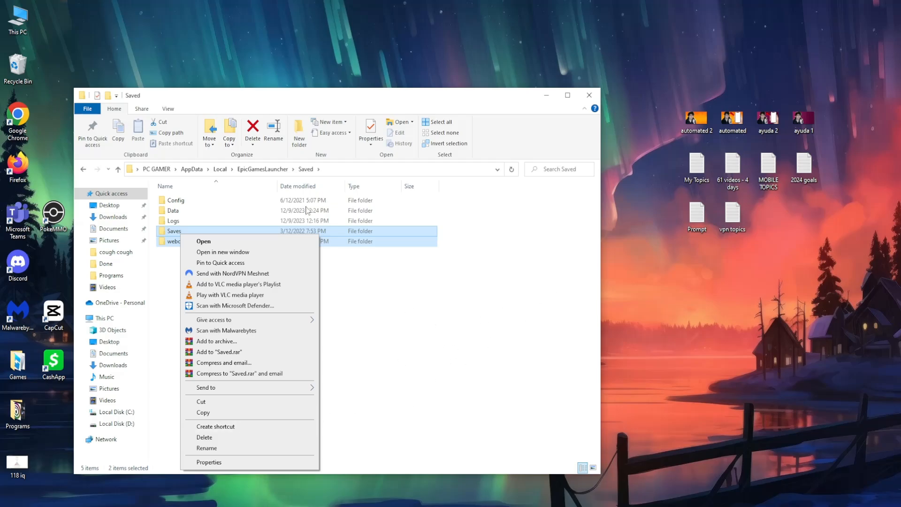
- Delete Saves and webcache, then open the desktop Epic Games Launcher shortcut's Properties
left_click(589, 95)
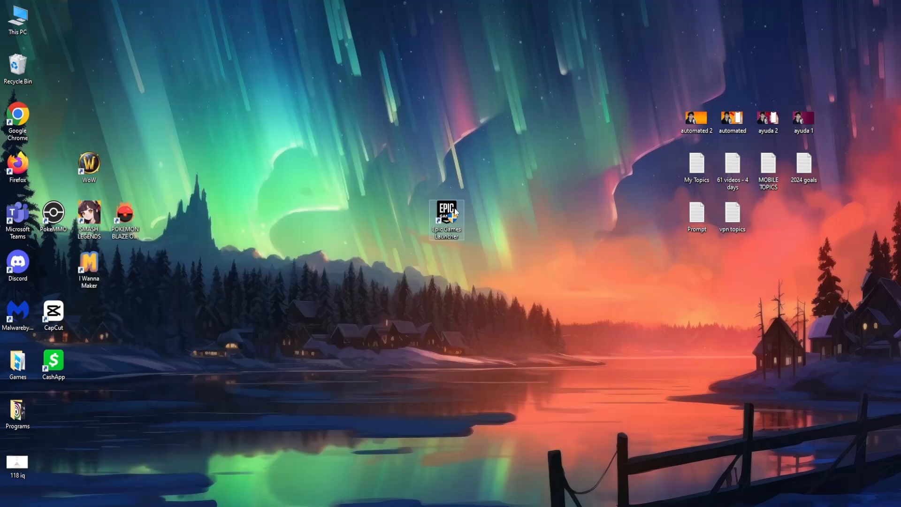
left_click_drag(446, 220, 411, 220)
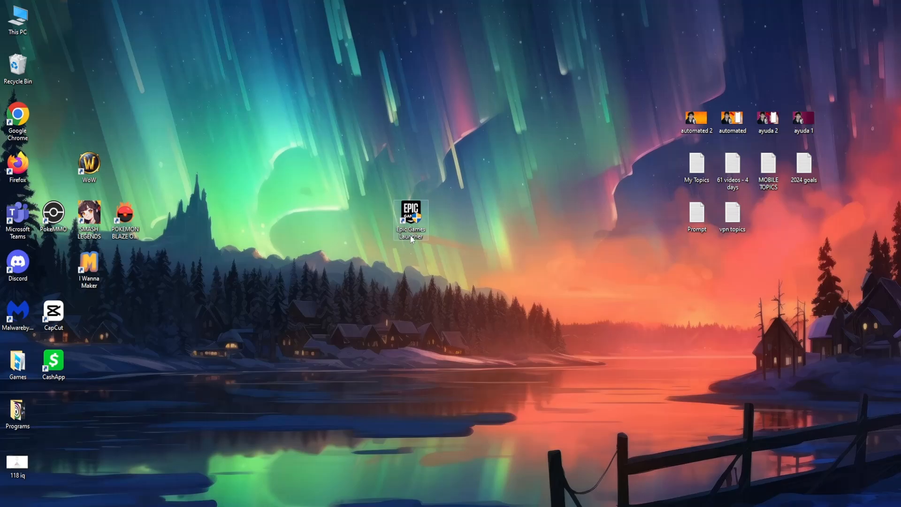
right_click(411, 219)
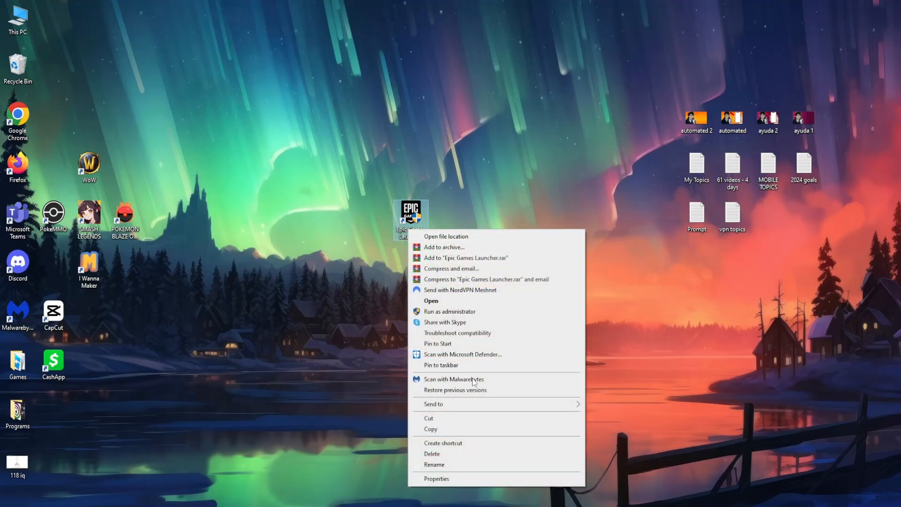
left_click(436, 478)
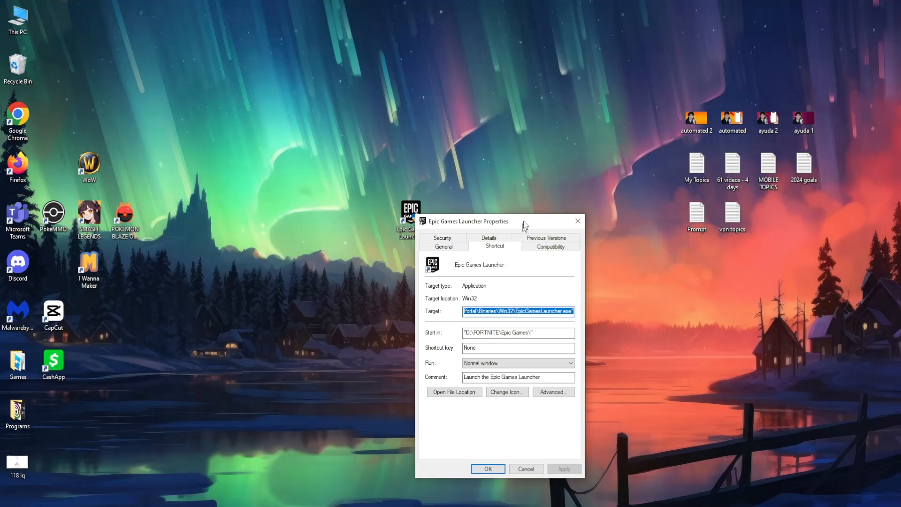
- Set the shortcut to Windows 7 compatibility mode, run as administrator, then apply and close
left_click_drag(468, 220, 494, 143)
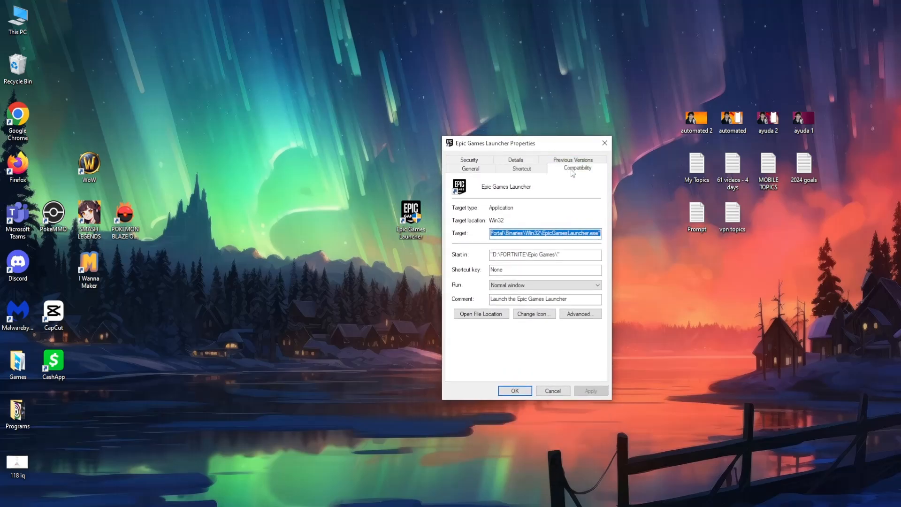
left_click(578, 167)
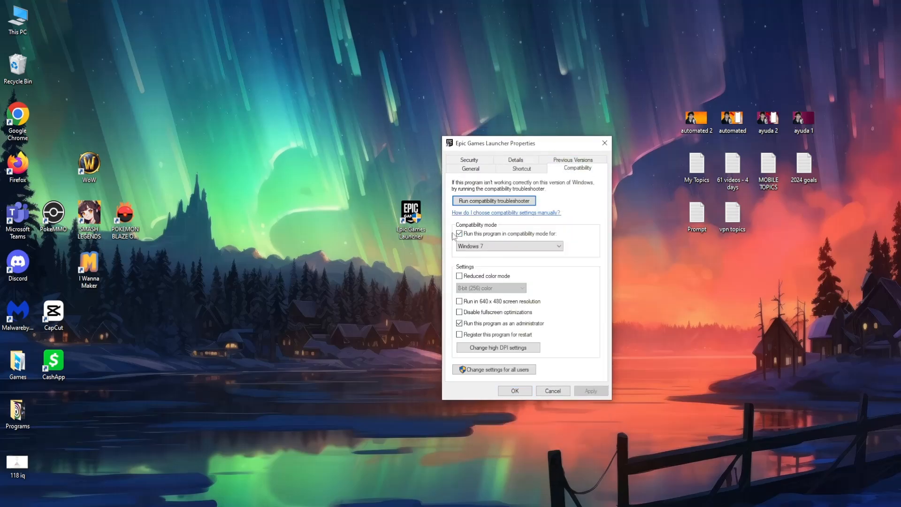
left_click(459, 233)
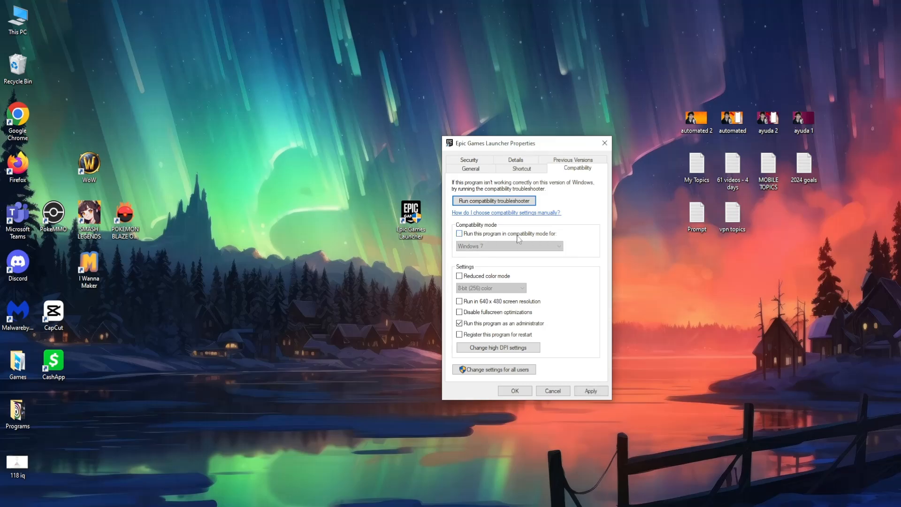
left_click(509, 246)
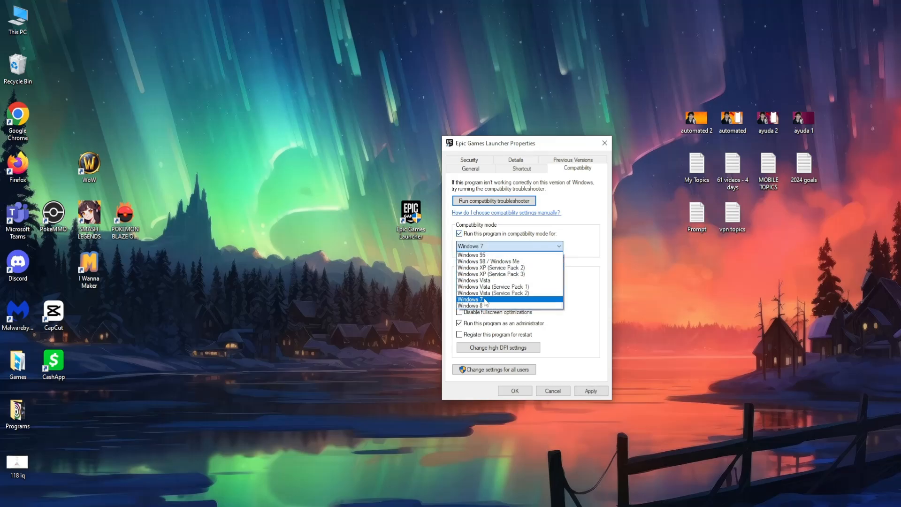
left_click(471, 299)
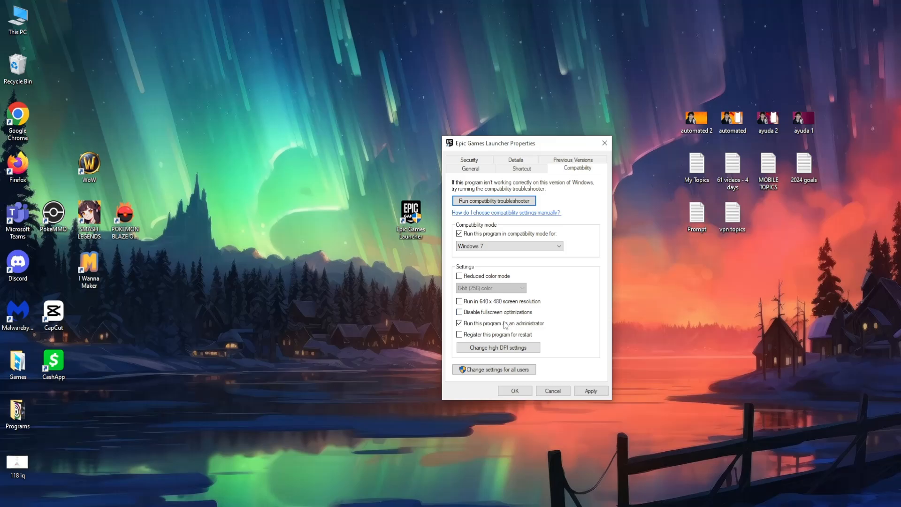
left_click(459, 323)
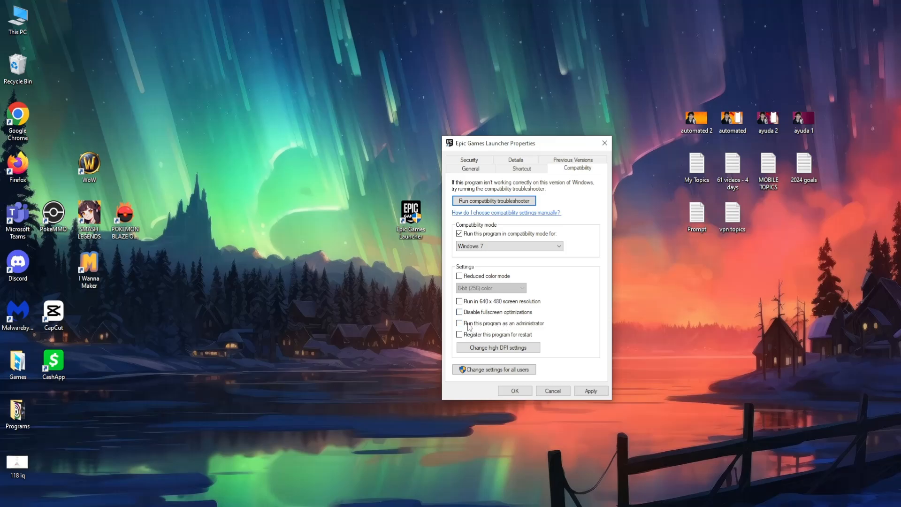
left_click(459, 323)
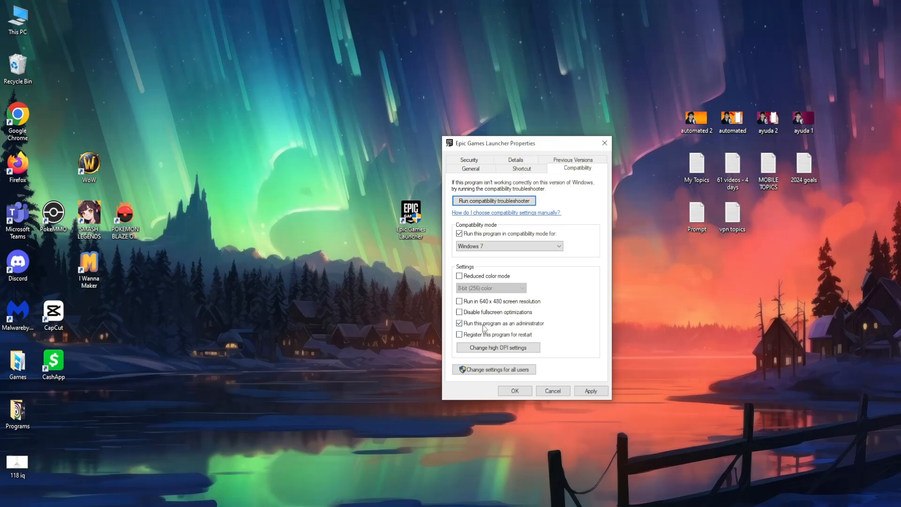
left_click(514, 391)
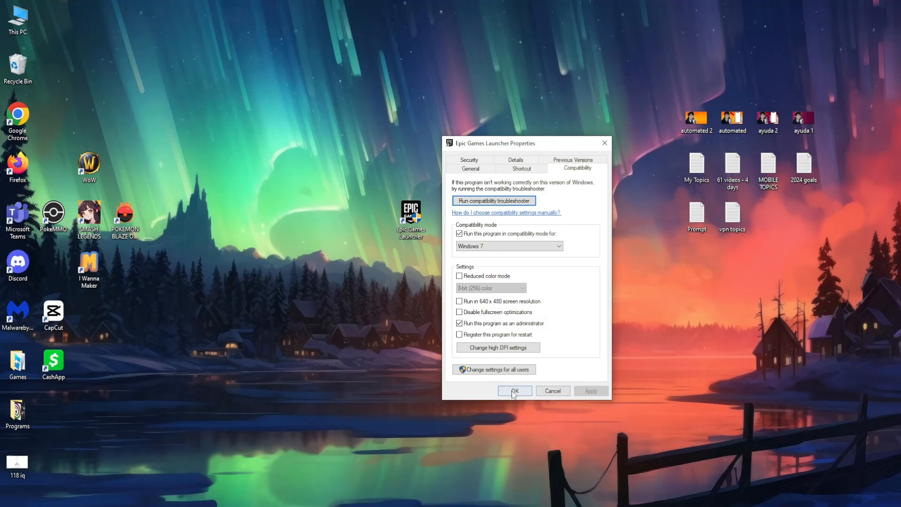
left_click(514, 391)
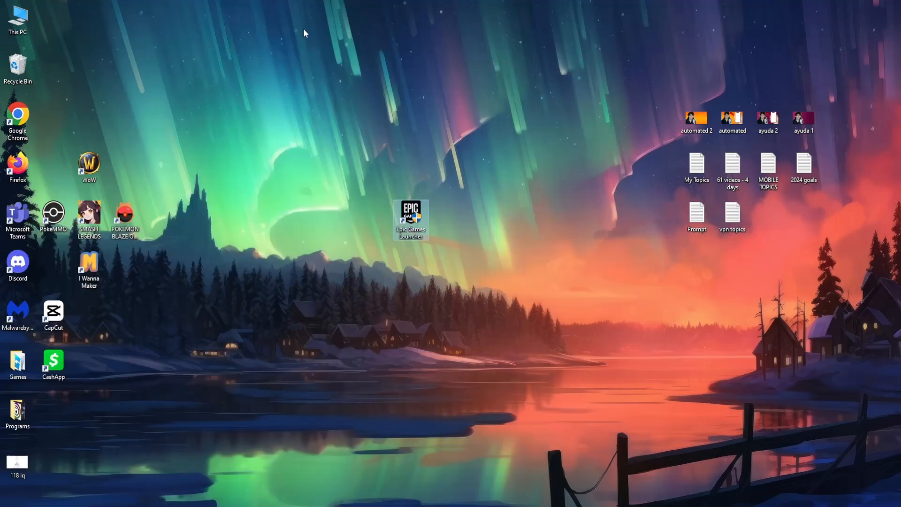
mouse_move(518, 134)
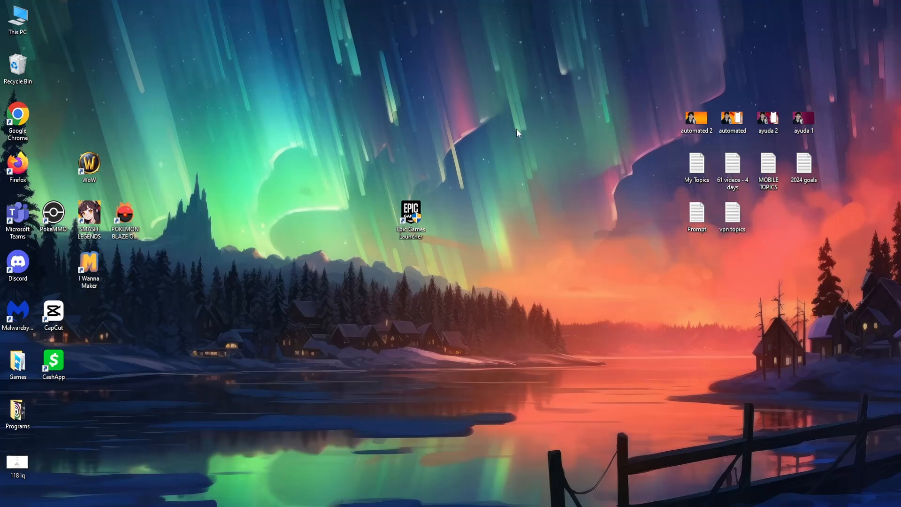